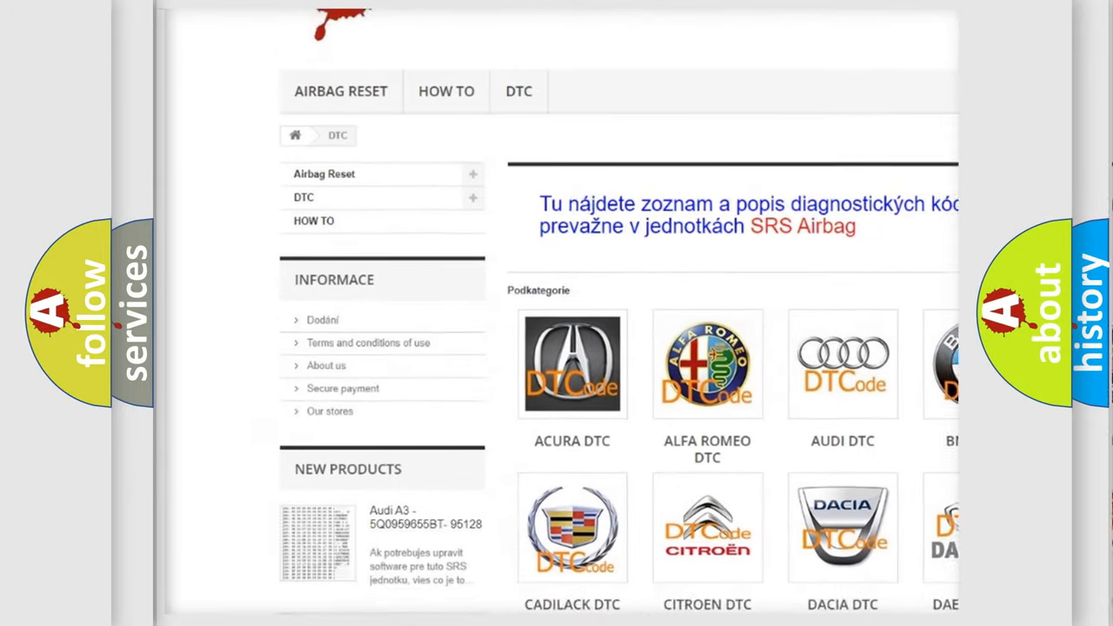
scroll("down", 3)
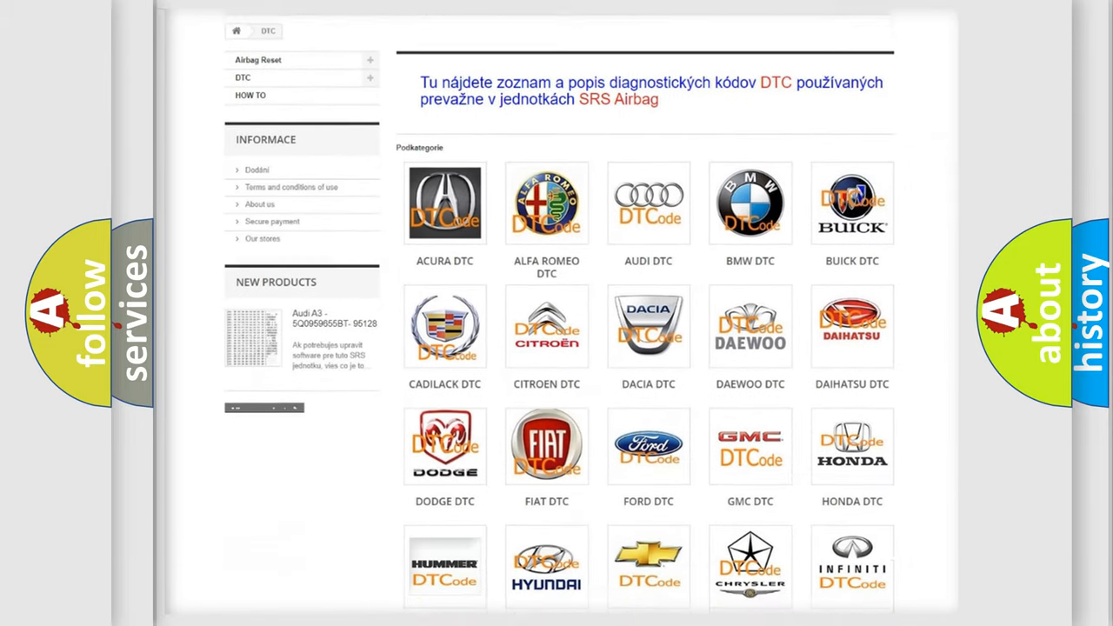
scroll("down", 3)
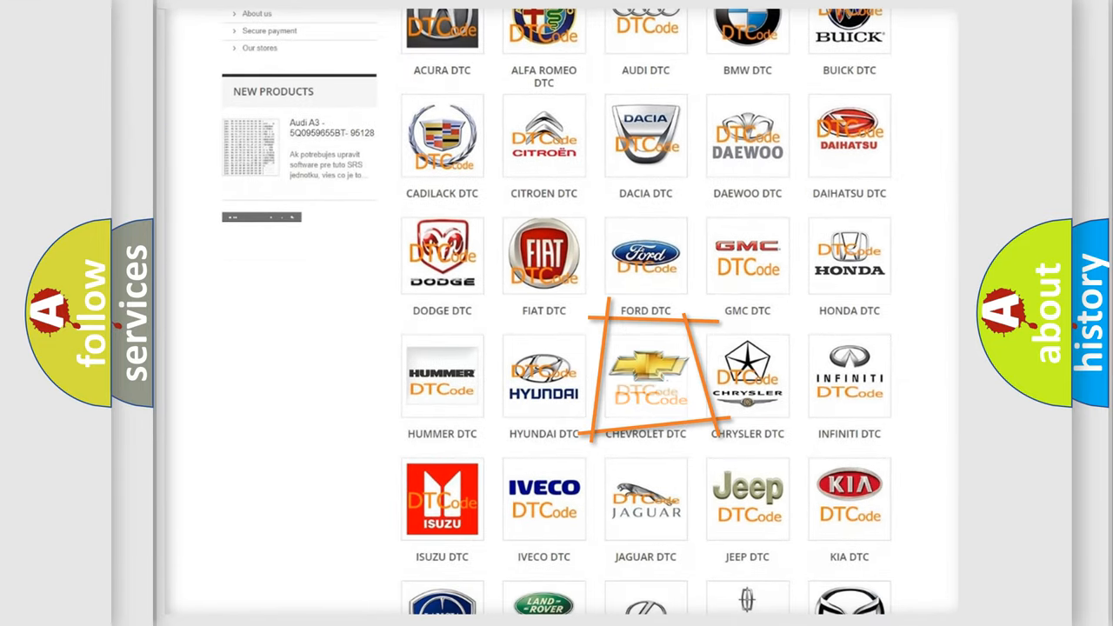